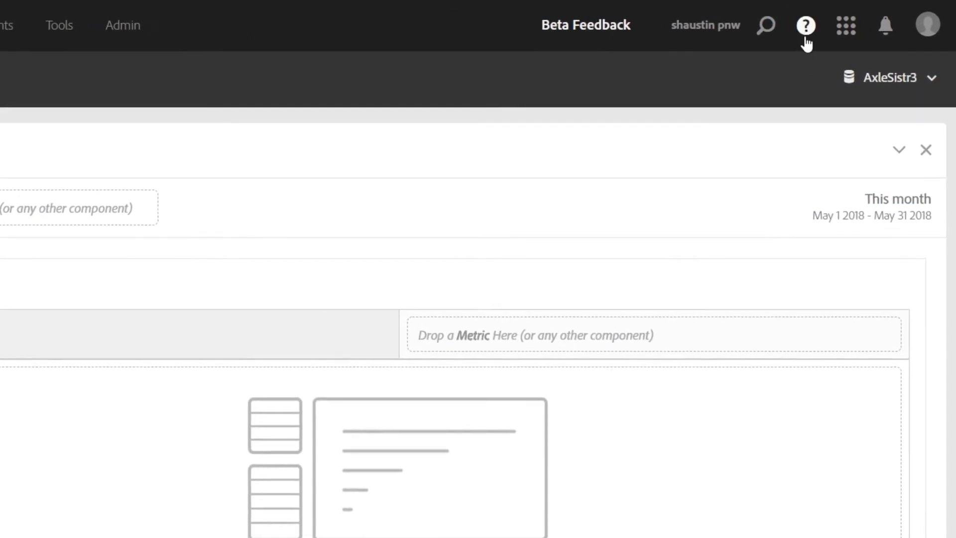
mouse_move(805, 35)
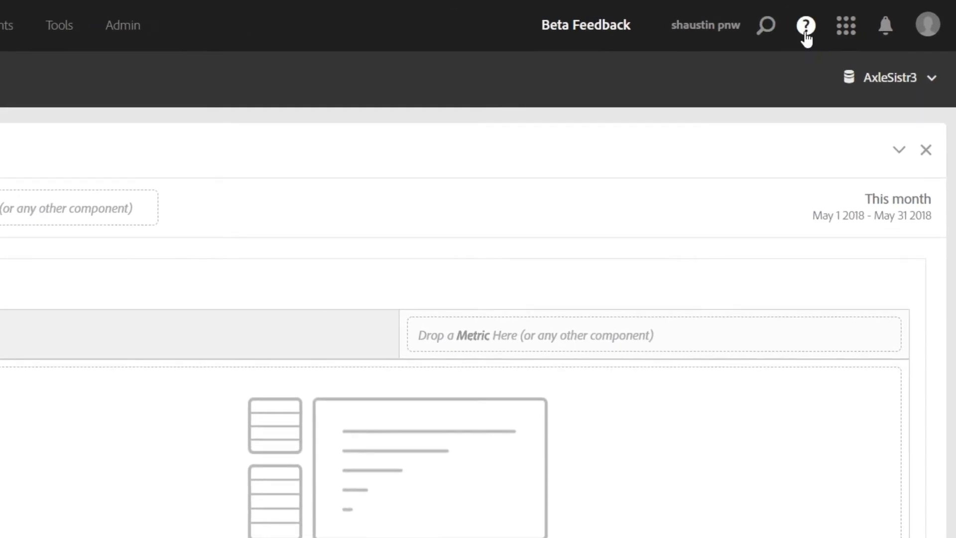
Reach the support ticket form through the Help (?) menu's Submit Support Ticket option
click(805, 26)
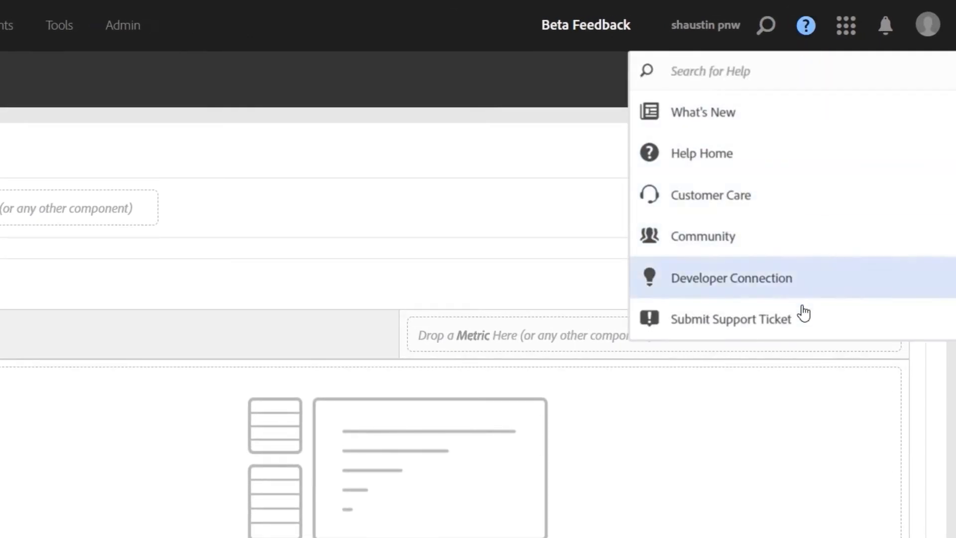
mouse_move(803, 321)
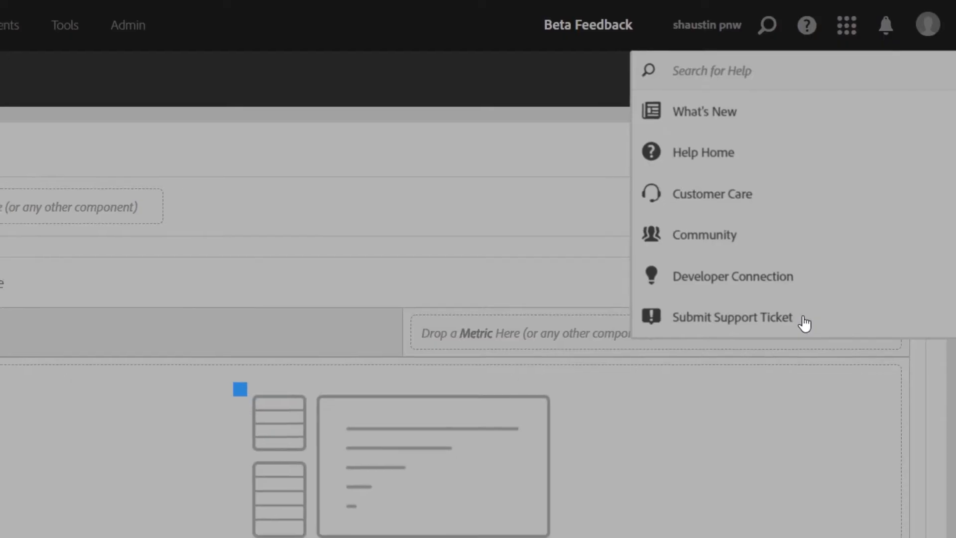
click(729, 317)
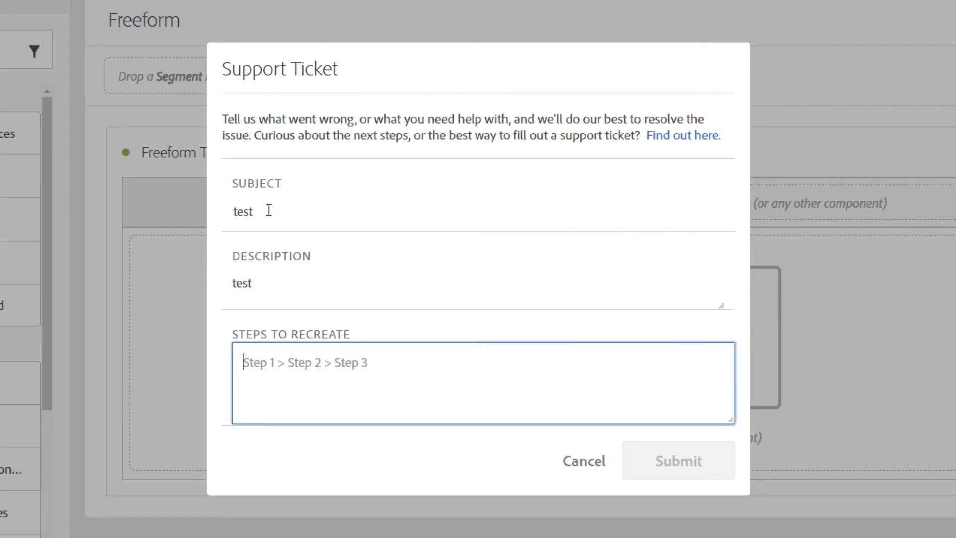
Fill Steps to Recreate with 'test' and submit the ticket, getting a case ID confirmation
text(test)
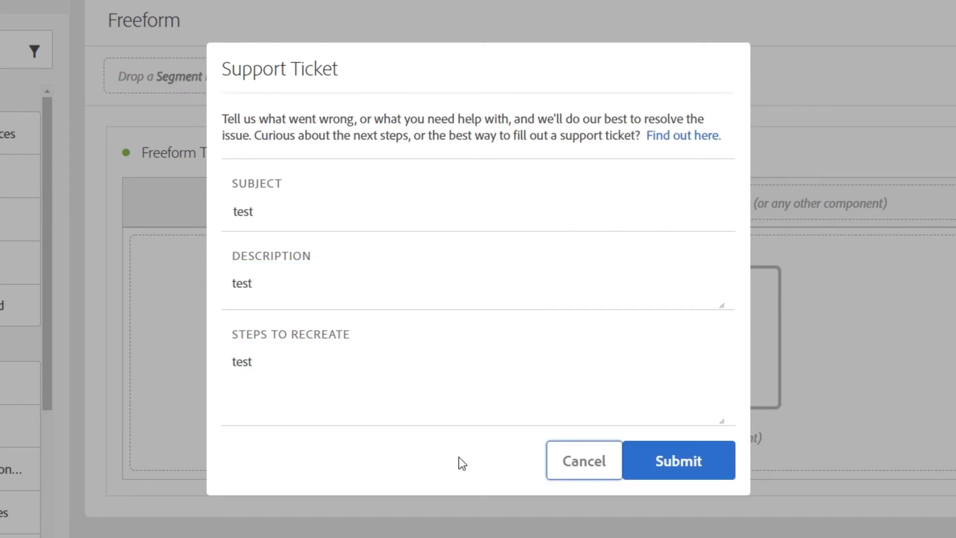
click(678, 460)
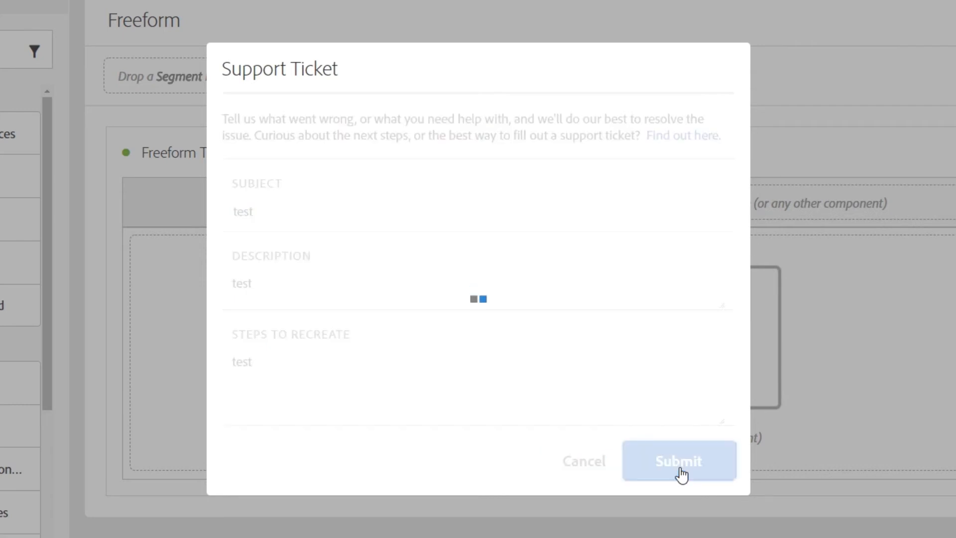
click(677, 460)
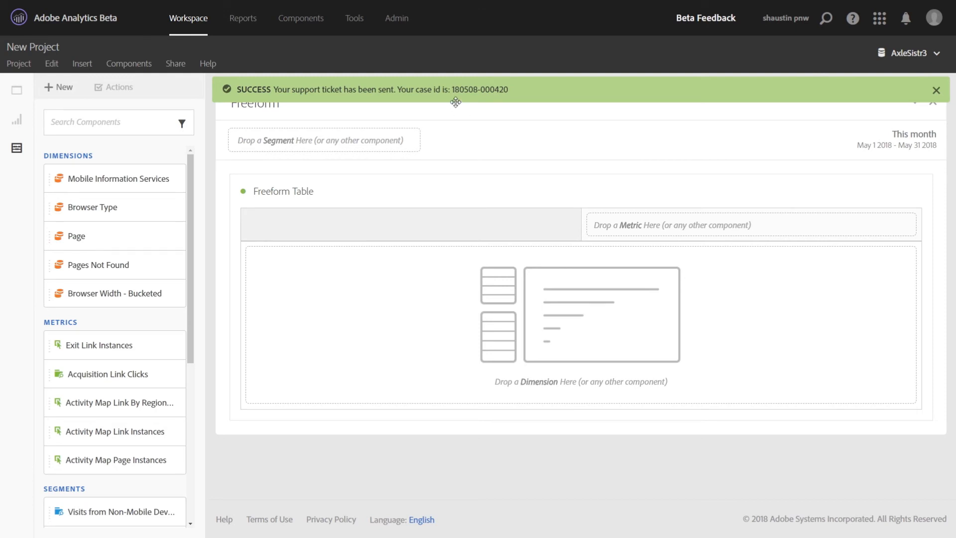
mouse_move(500, 136)
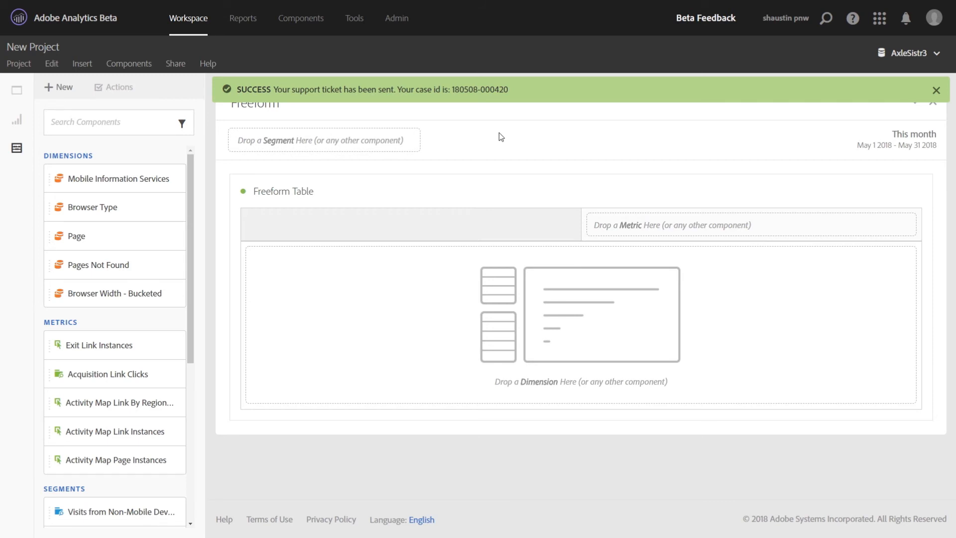
mouse_move(853, 18)
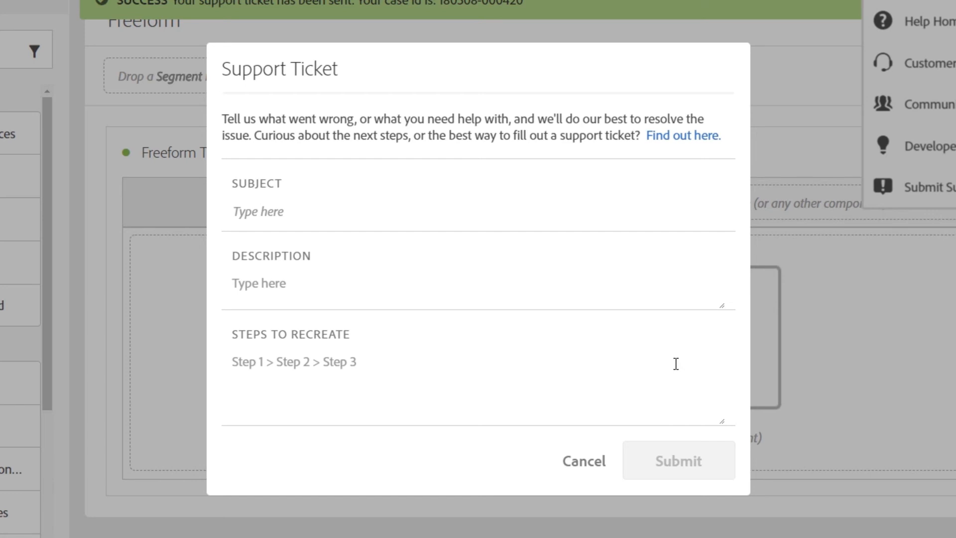
mouse_move(680, 147)
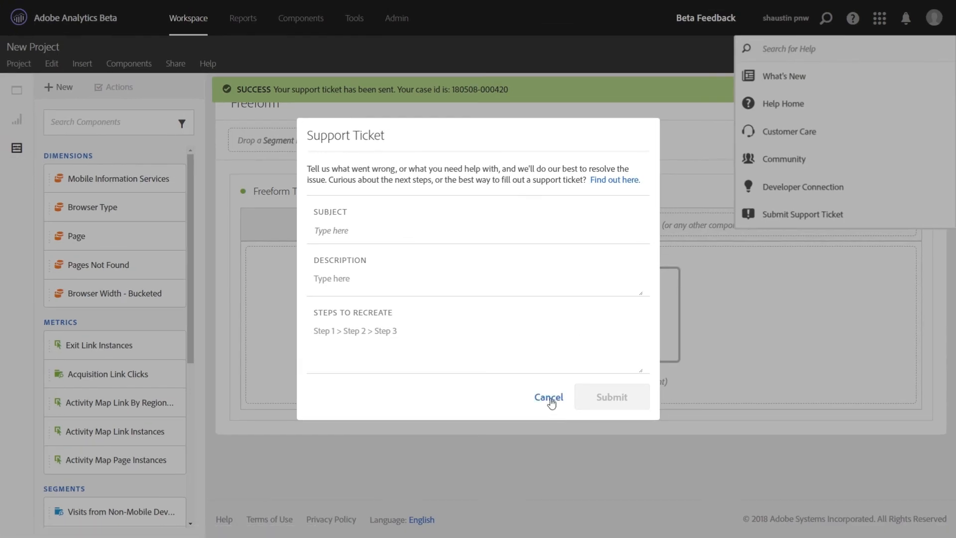
click(547, 398)
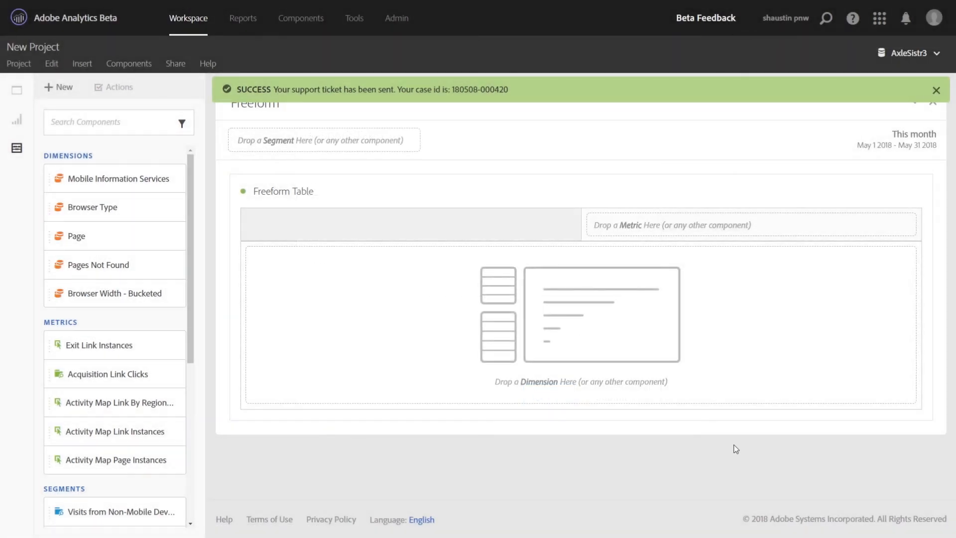